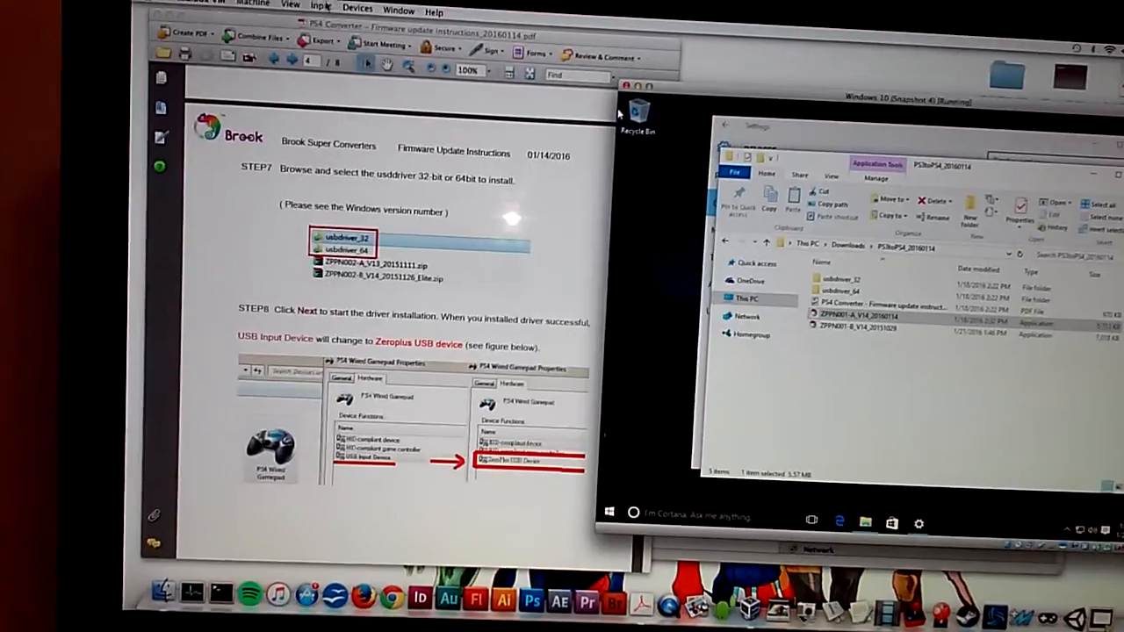
Scroll the Brook guide past Step 8 to the 'How to update ZPPxxxx-A_.exe' page
left_click(358, 7)
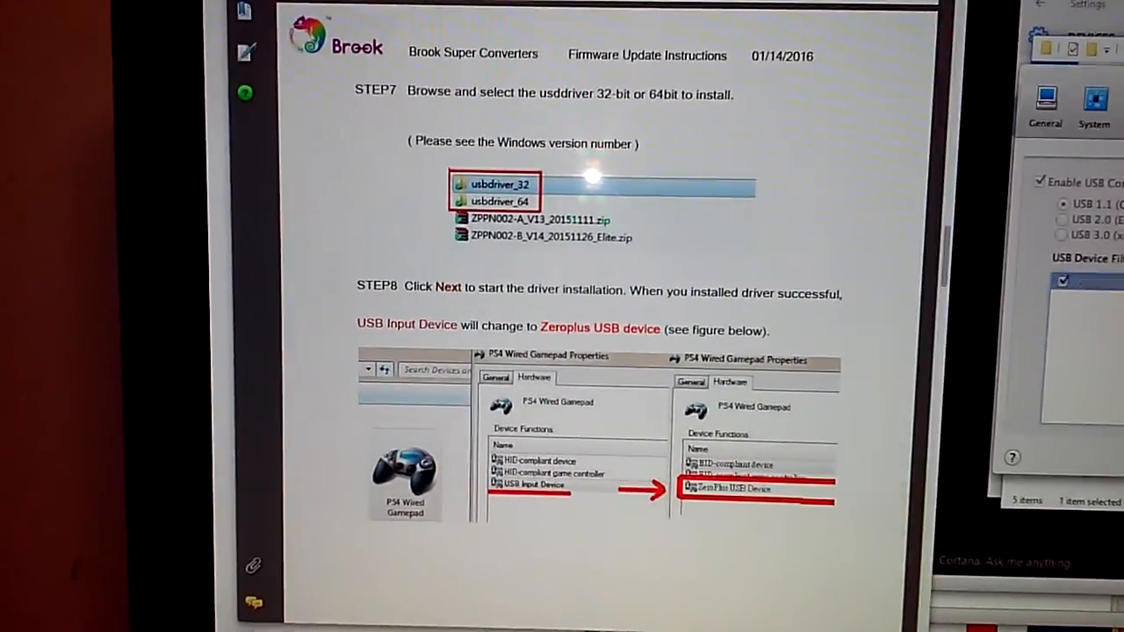
scroll("down", 3)
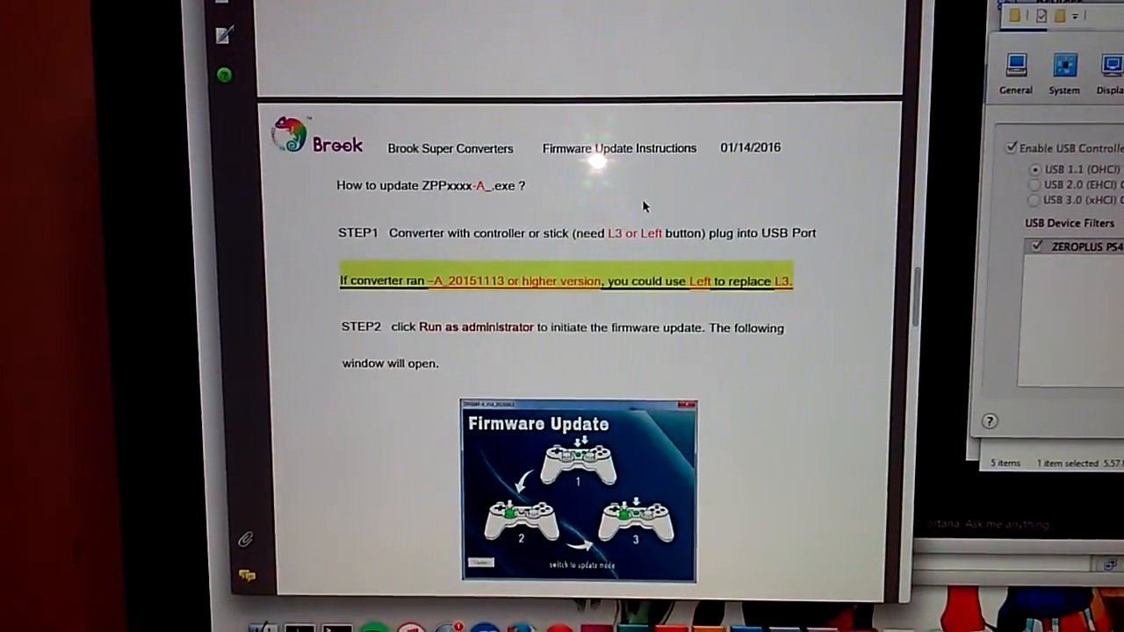
scroll("down", 3)
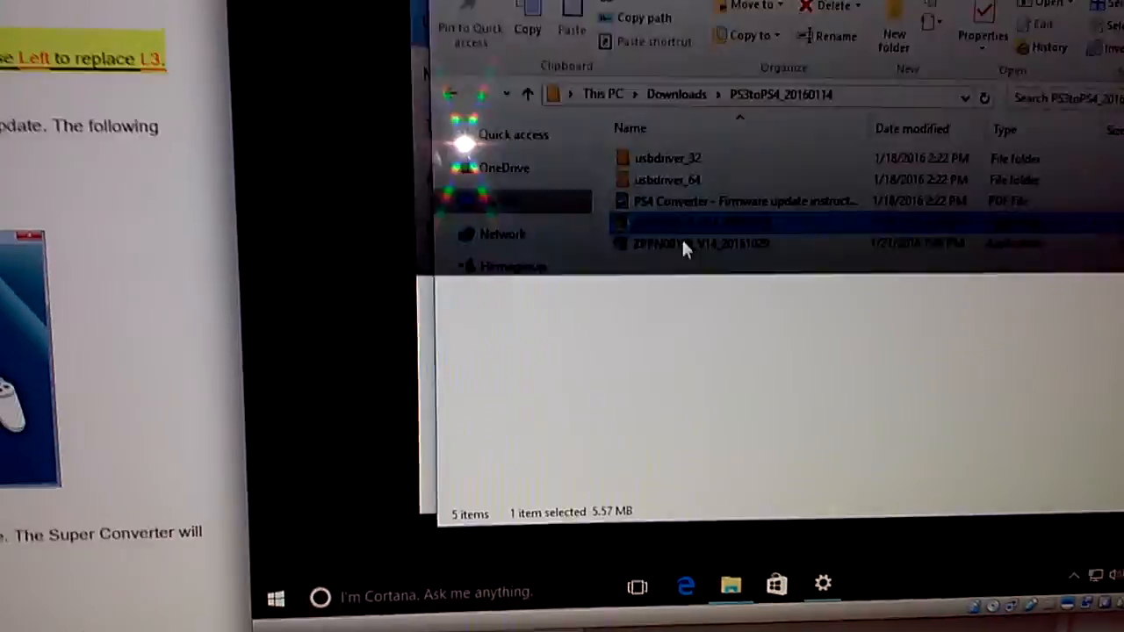
Launch the ZPPN001-A firmware updater exe from the PS3toPS4 folder, raising the UAC prompt
double_click(699, 242)
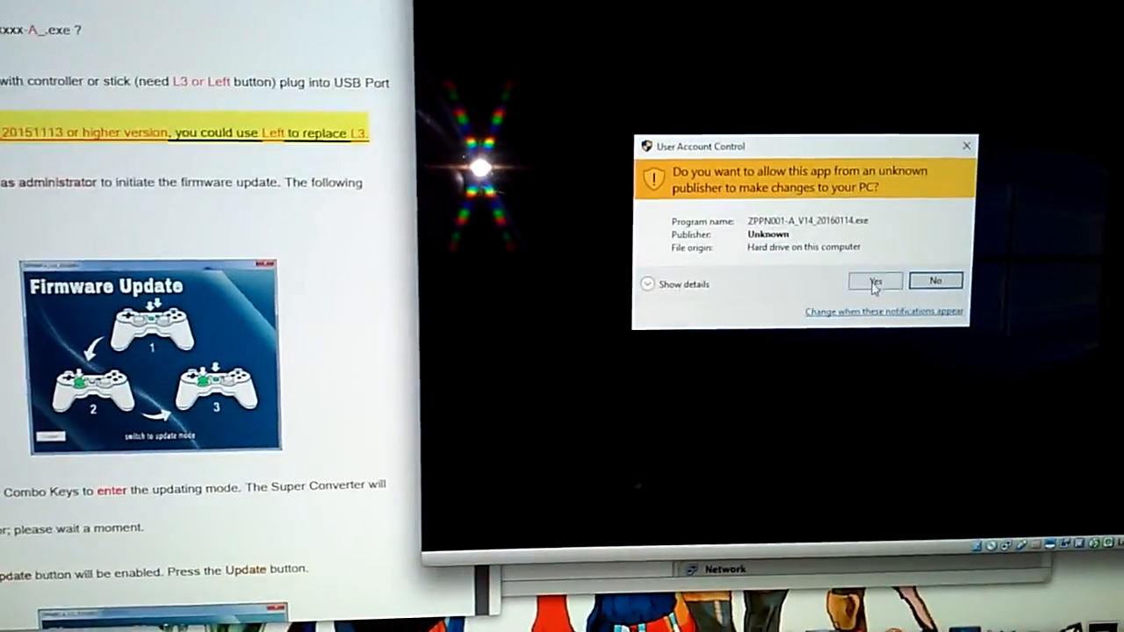